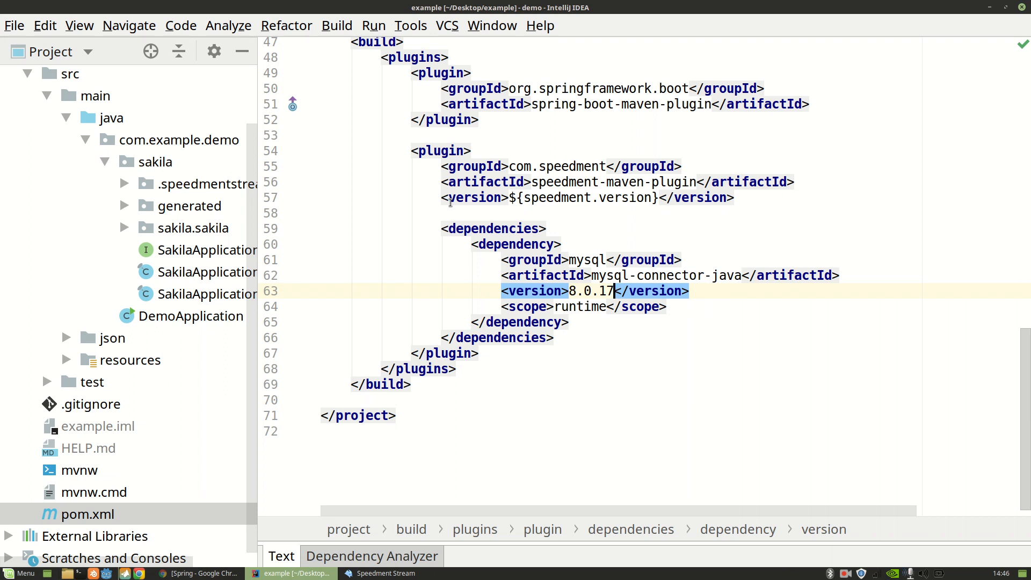
{"action": "mouse_move", "coordinate": [522, 321]}
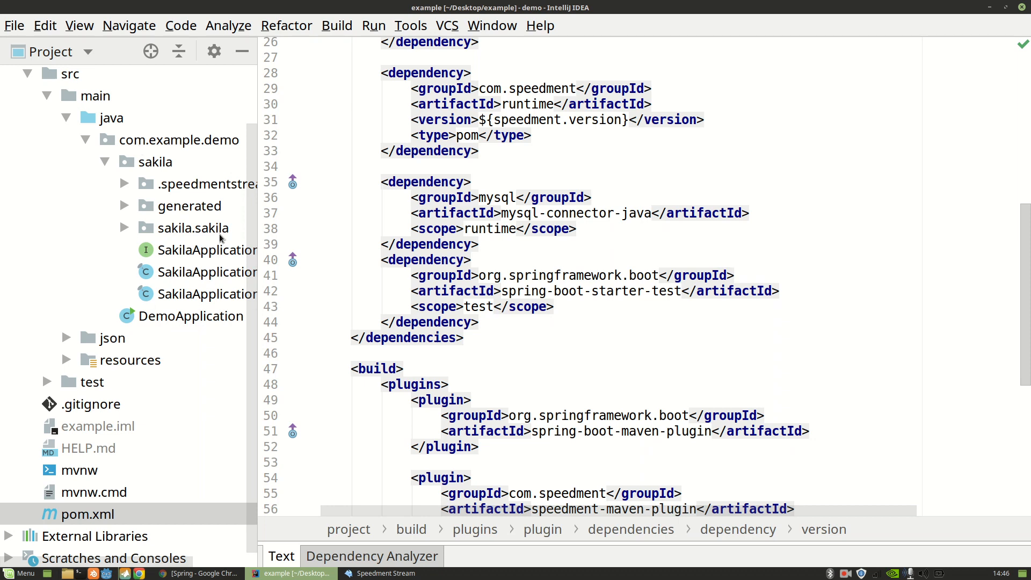
{"action": "mouse_move", "coordinate": [163, 145]}
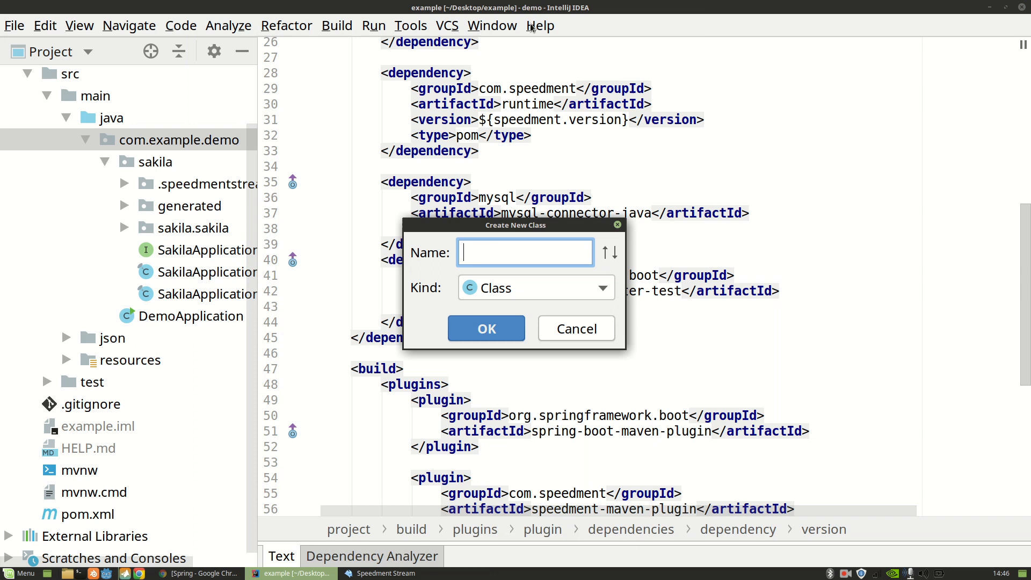
Name the new class SpeedmentConfig and confirm its creation in com.example.demo
{"action": "type", "text": "SpeedmentConfig"}
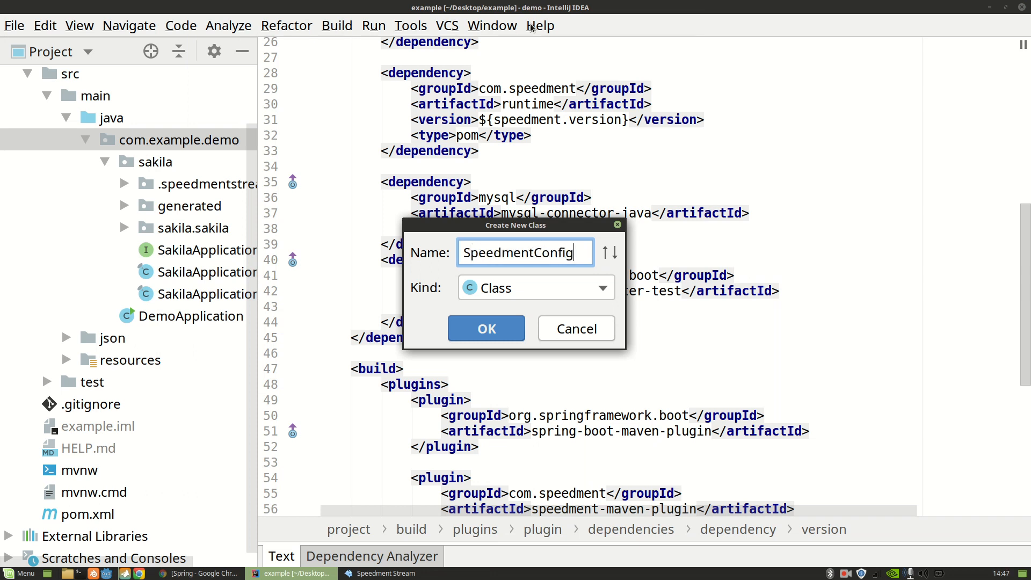
{"action": "left_click", "coordinate": [485, 327]}
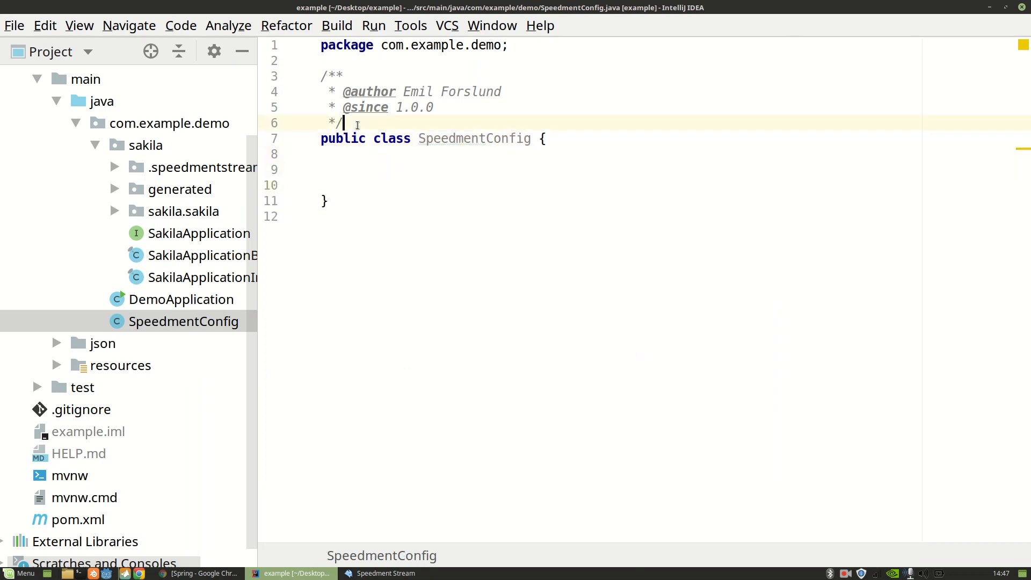
{"action": "type", "text": "@Co"}
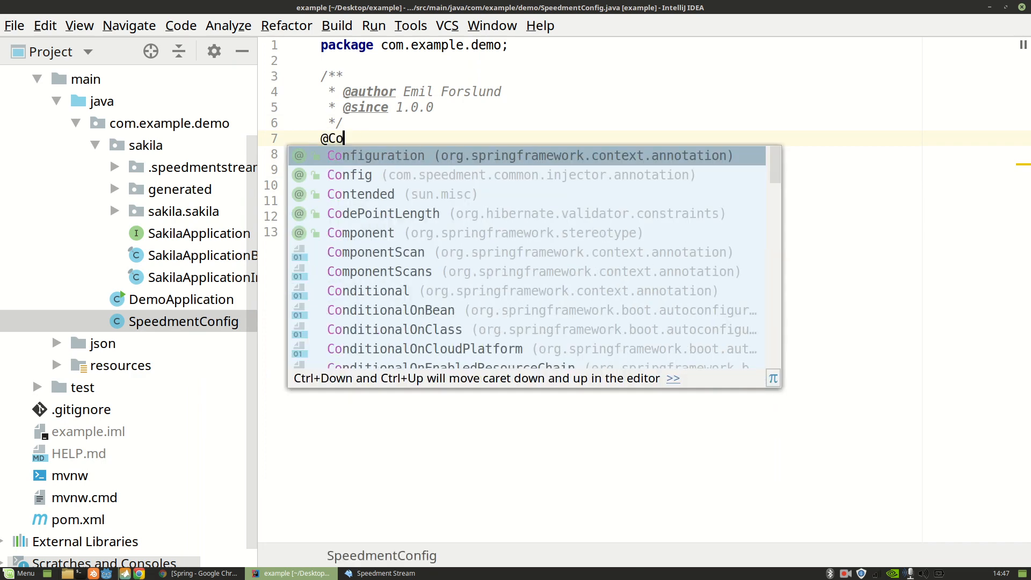
{"action": "left_click", "coordinate": [375, 156]}
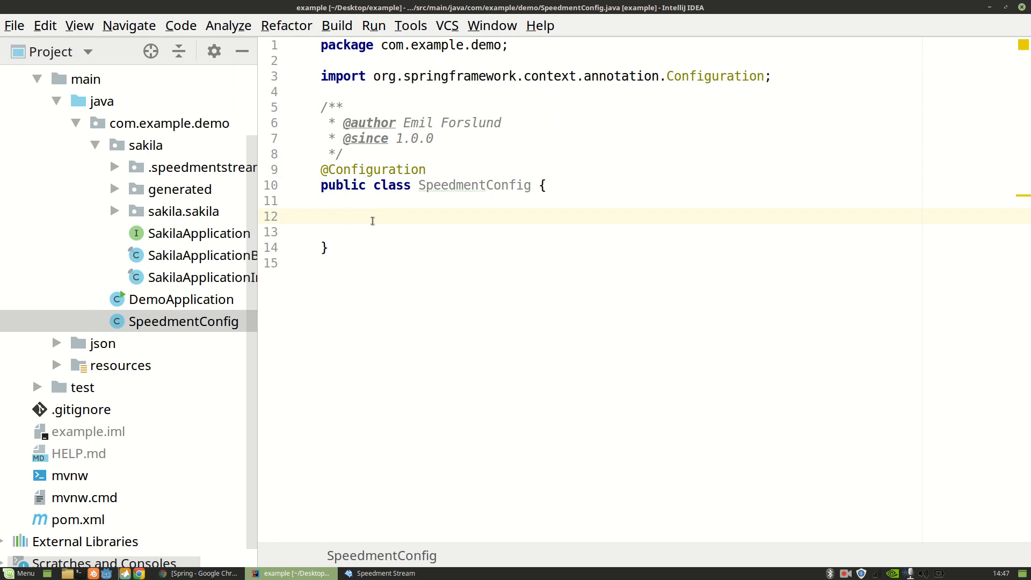
{"action": "left_click", "coordinate": [351, 216]}
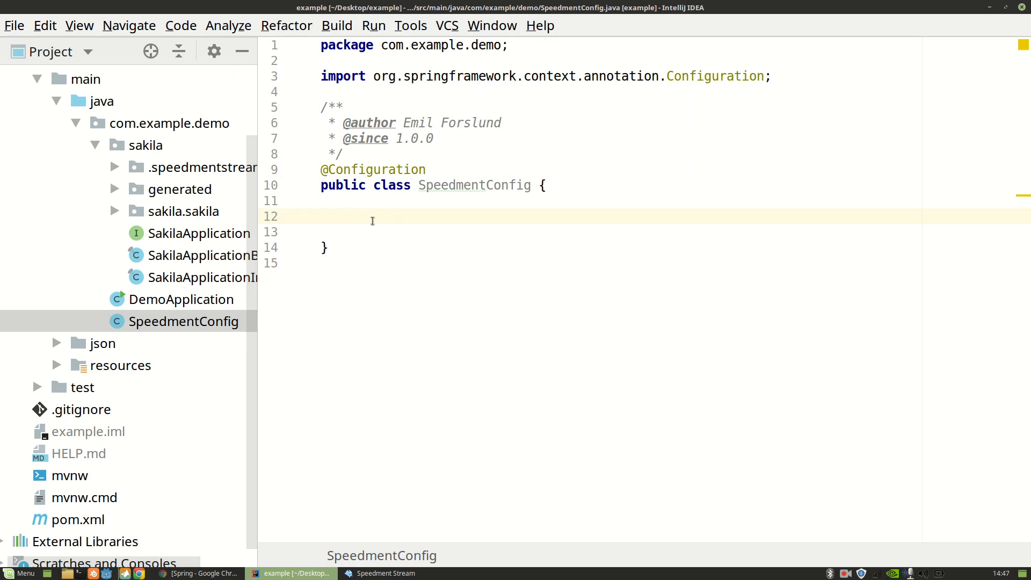
{"action": "type", "text": "@Bean"}
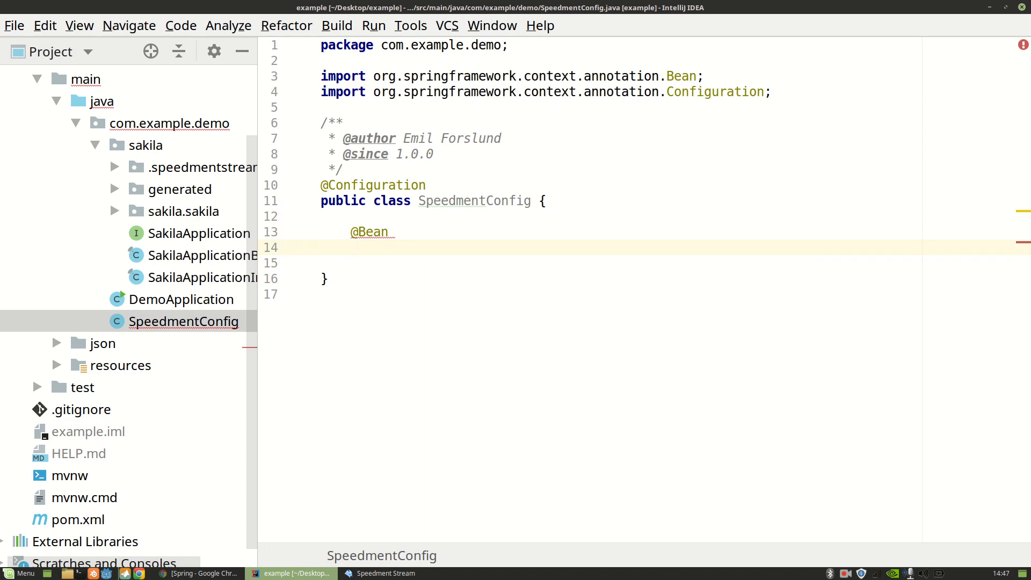
Declare the SakilaApplication getApplication() method and begin its return statement
{"action": "type", "text": "Saki"}
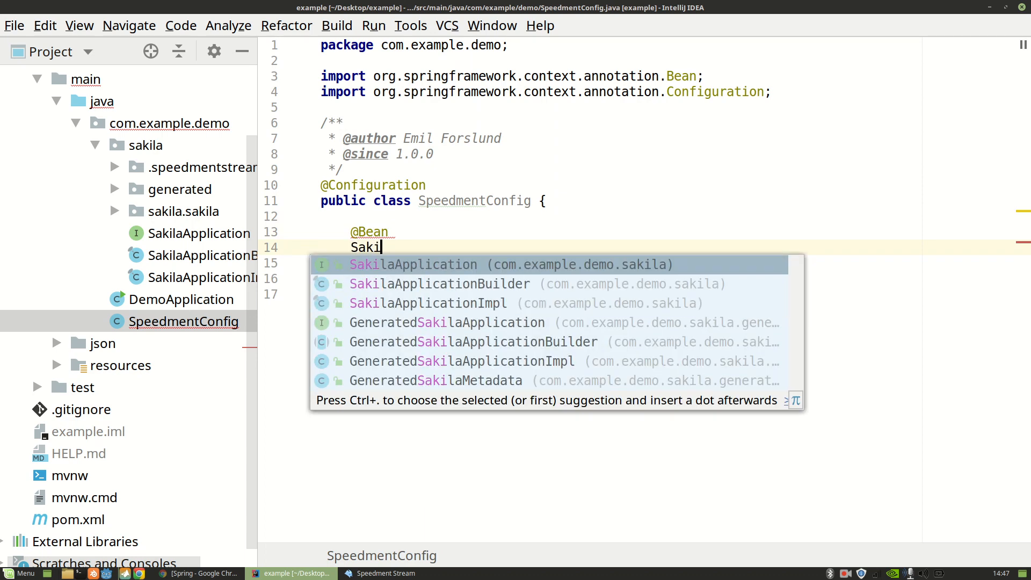
{"action": "type", "text": "laApp"}
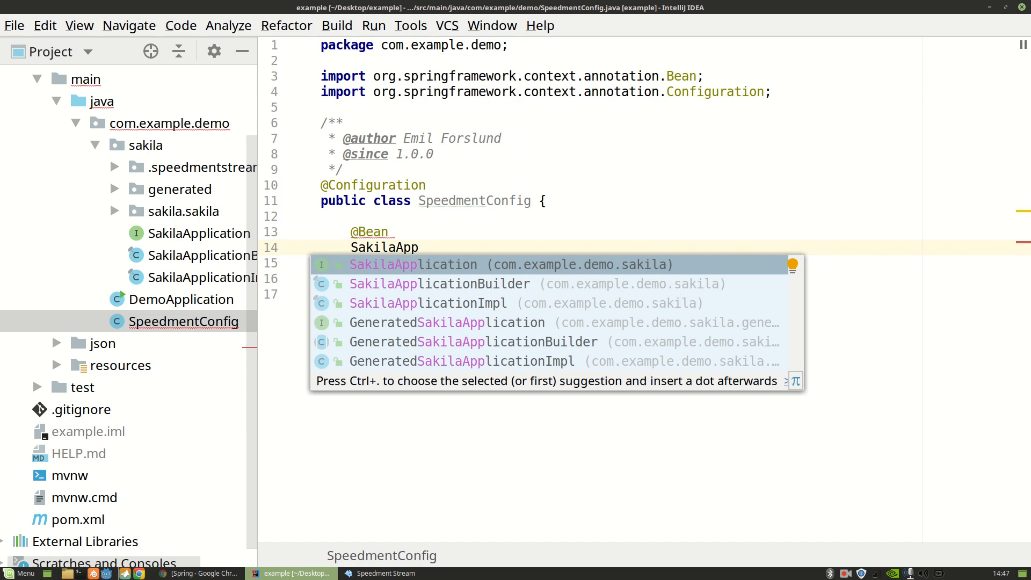
{"action": "mouse_move", "coordinate": [452, 264]}
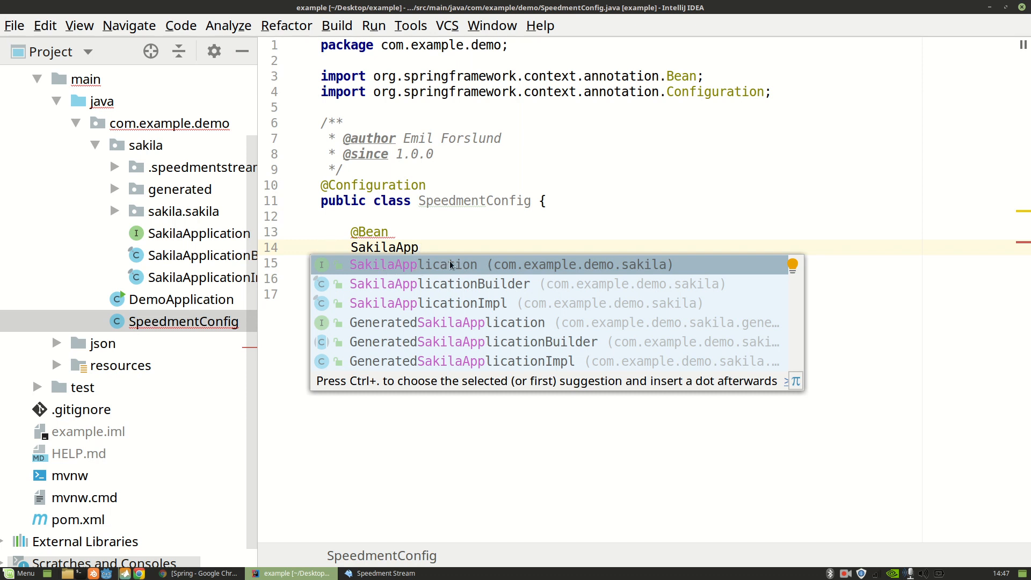
{"action": "mouse_move", "coordinate": [425, 266]}
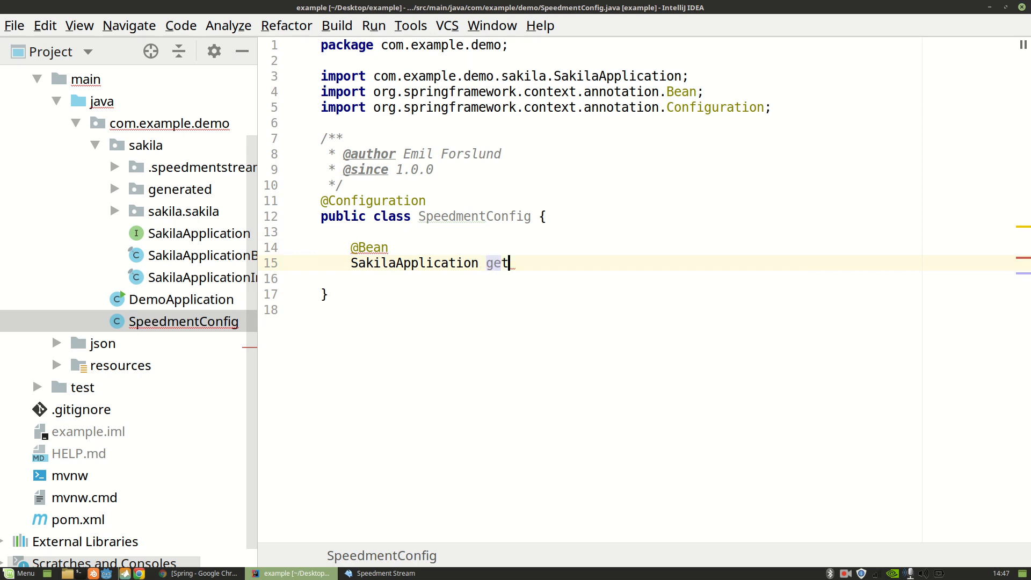
{"action": "type", "text": "Applicat"}
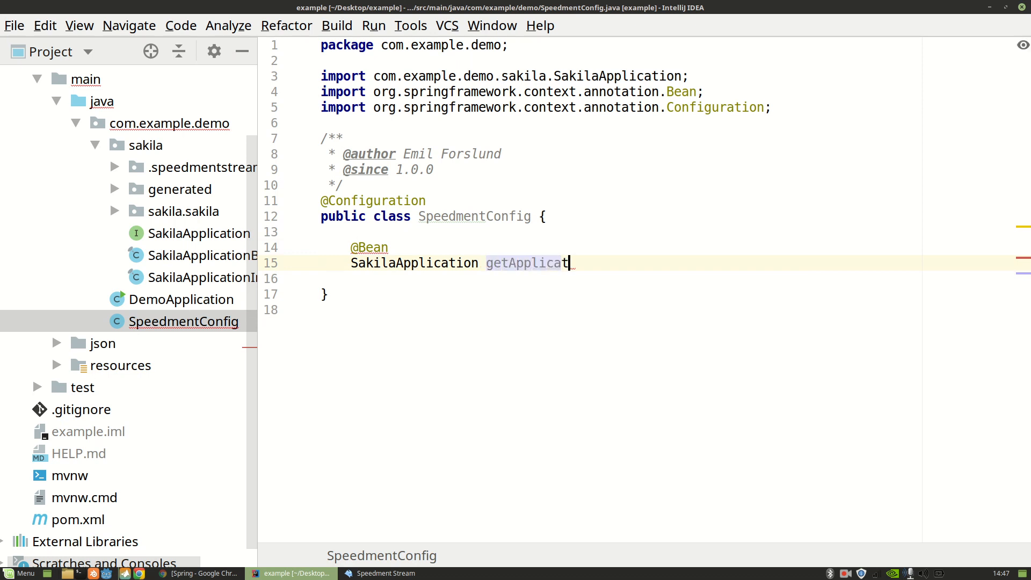
{"action": "type", "text": "ion() {"}
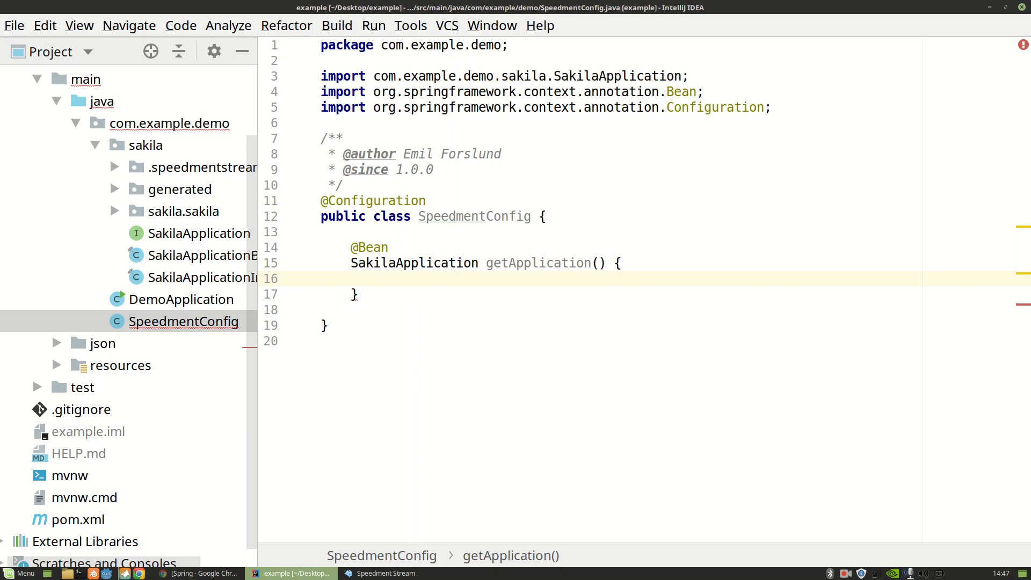
{"action": "type", "text": "return"}
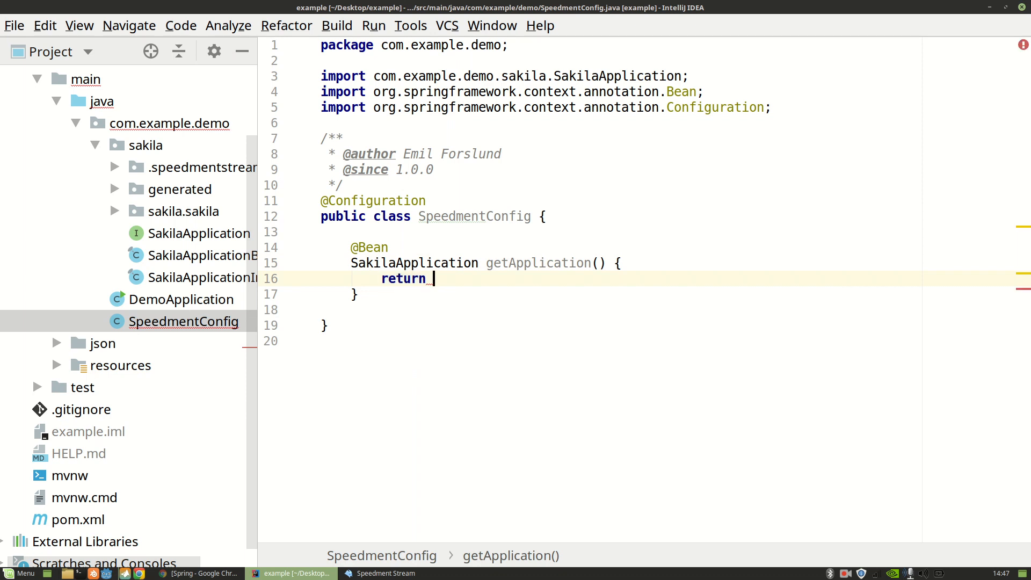
{"action": "type", "text": "new Sakila"}
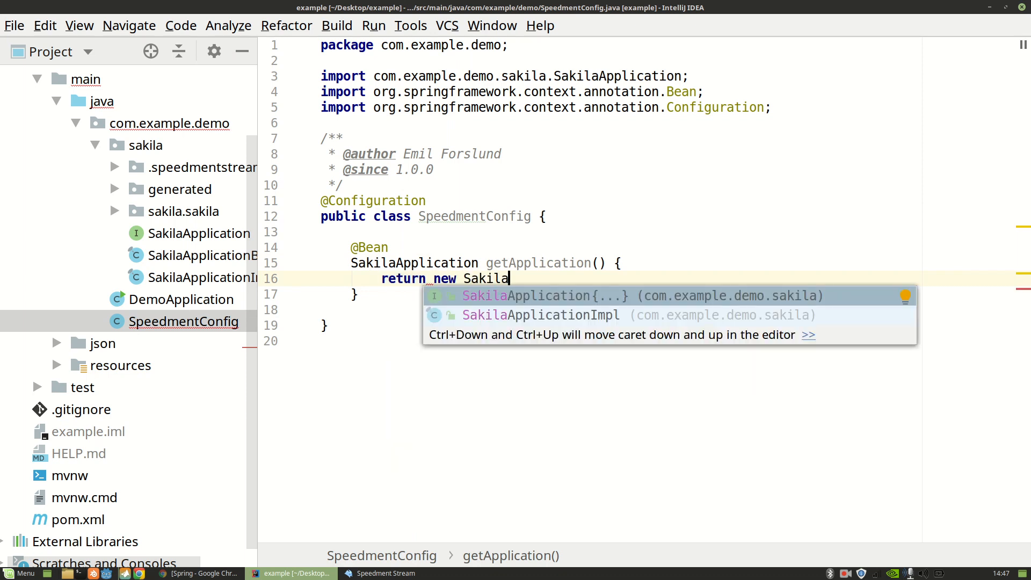
{"action": "type", "text": "ApplicationBuilder("}
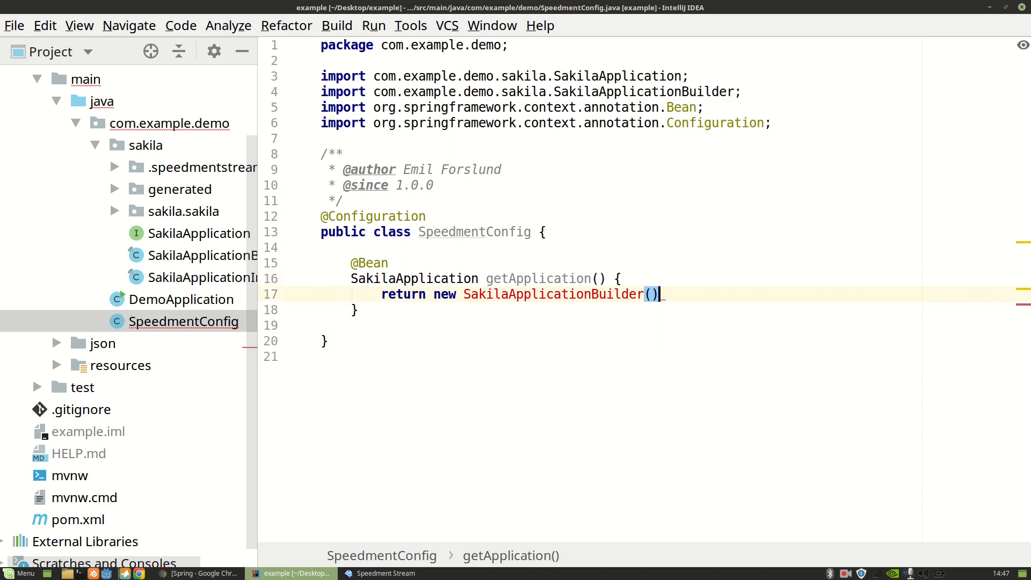
{"action": "type", "text": "."}
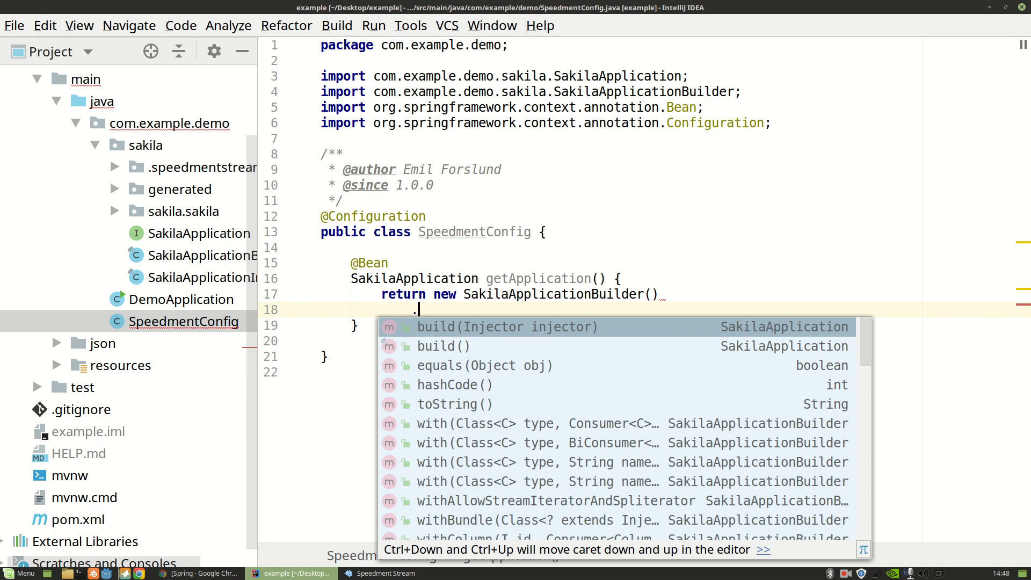
{"action": "type", "text": ".withUsername(\"r"}
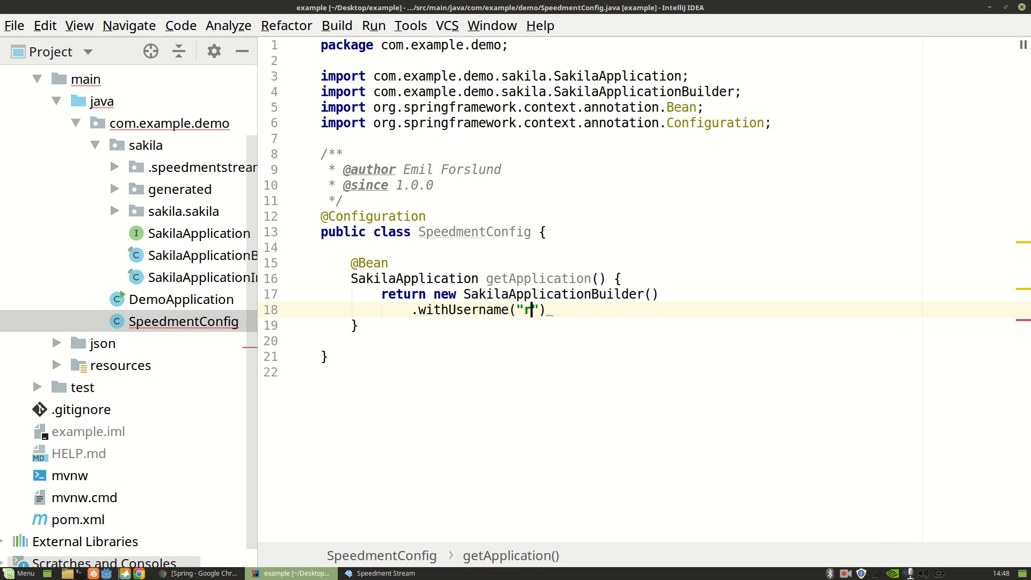
{"action": "type", "text": "oot"}
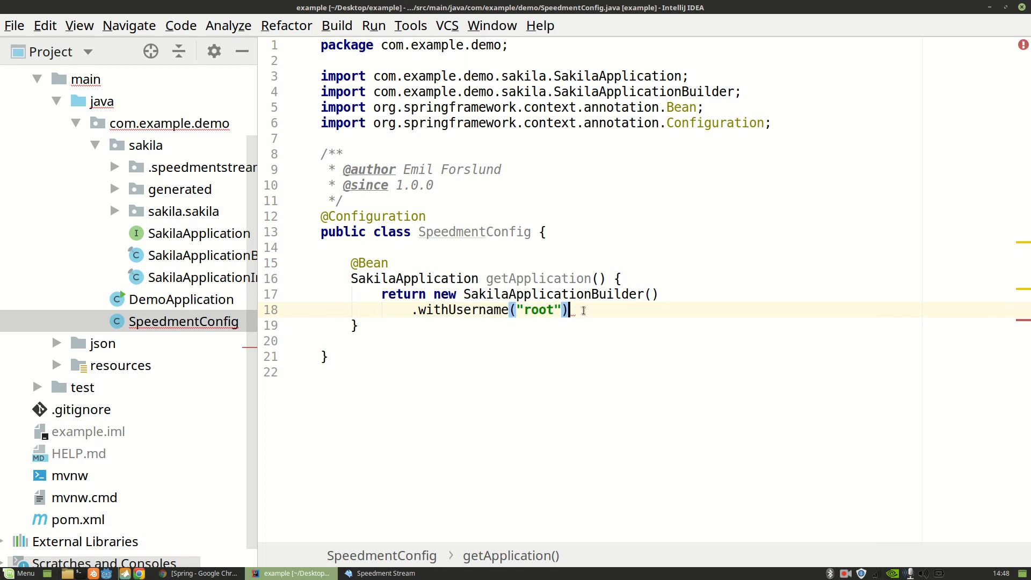
{"action": "type", "text": ".withPassword(\"p"}
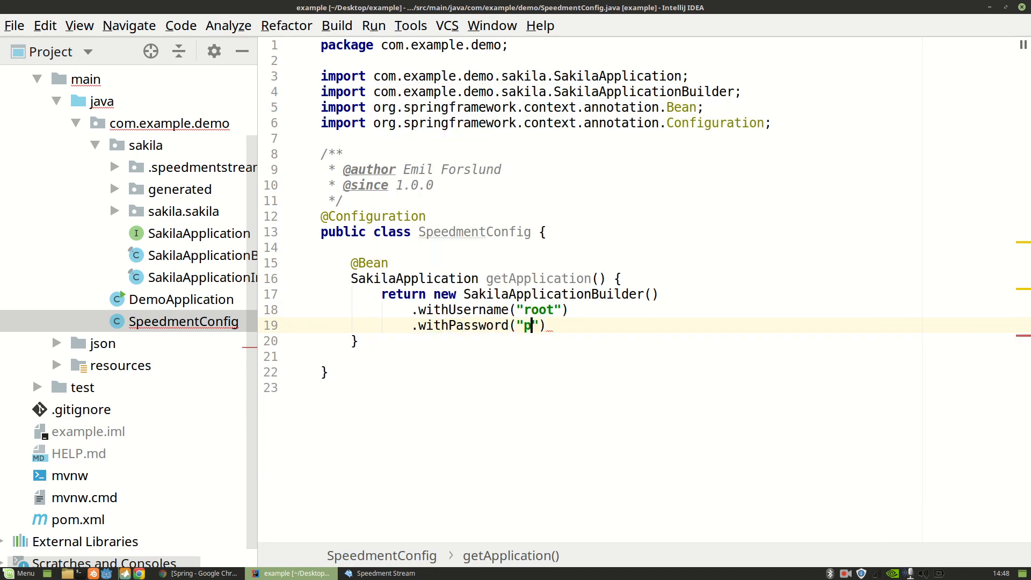
{"action": "type", "text": "assword"}
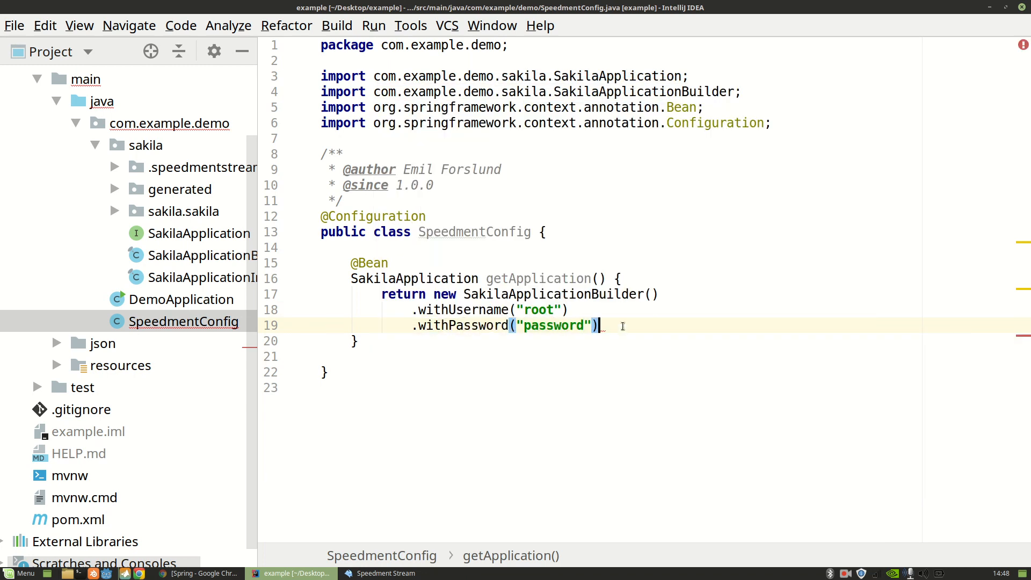
{"action": "type", "text": ".build();"}
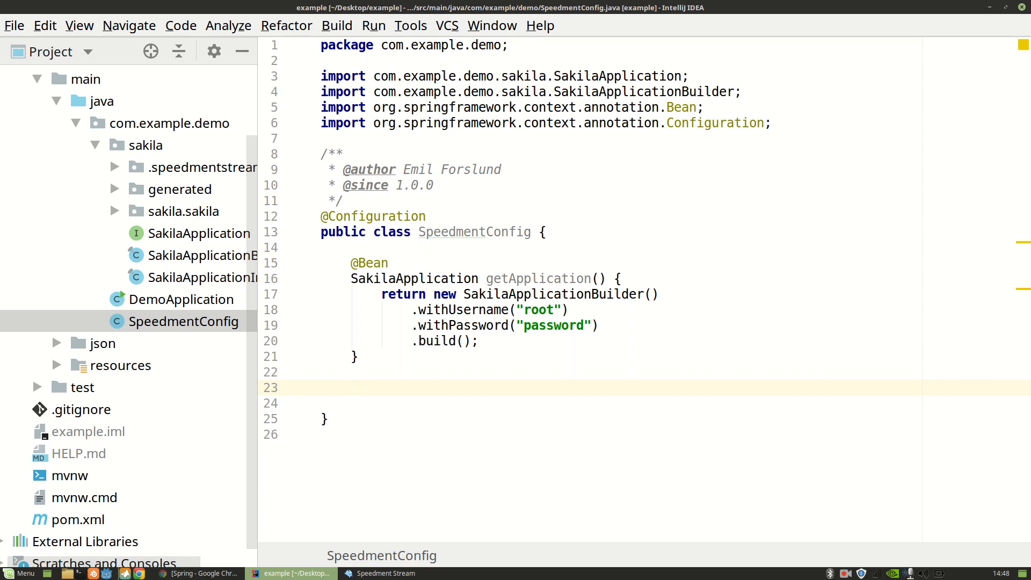
{"action": "type", "text": "@Bean"}
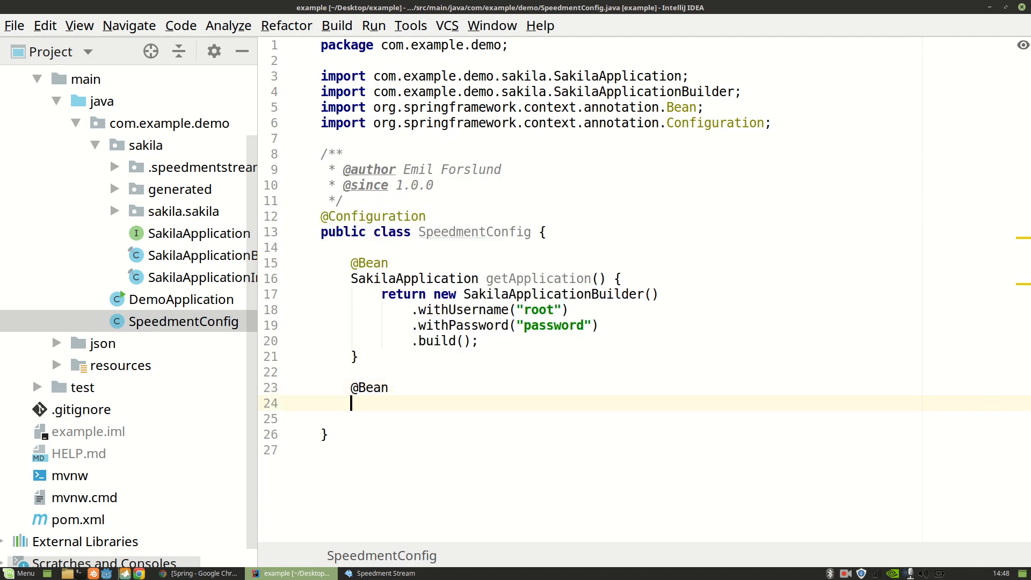
{"action": "type", "text": "FilManager get"}
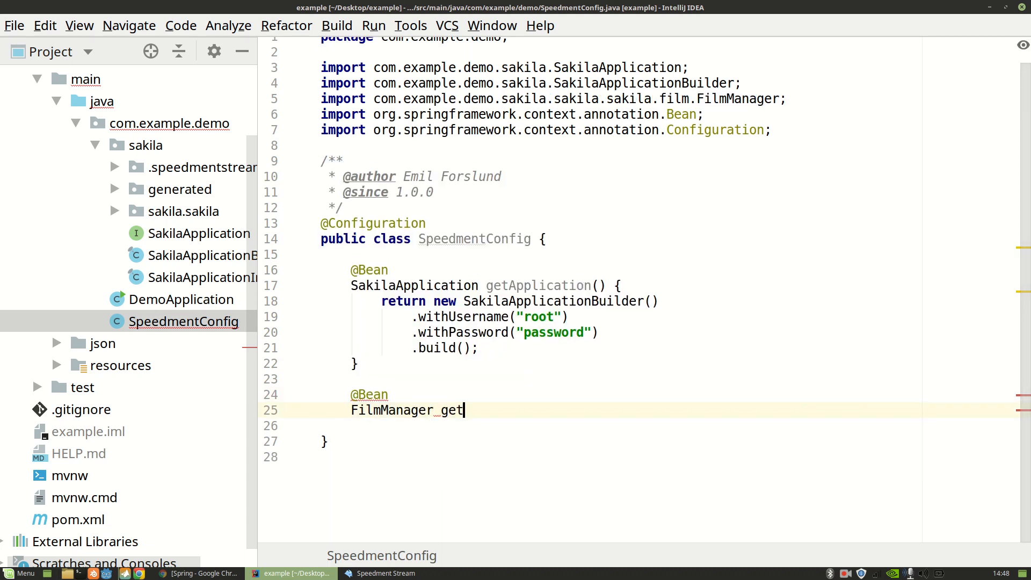
{"action": "type", "text": "FilmManager"}
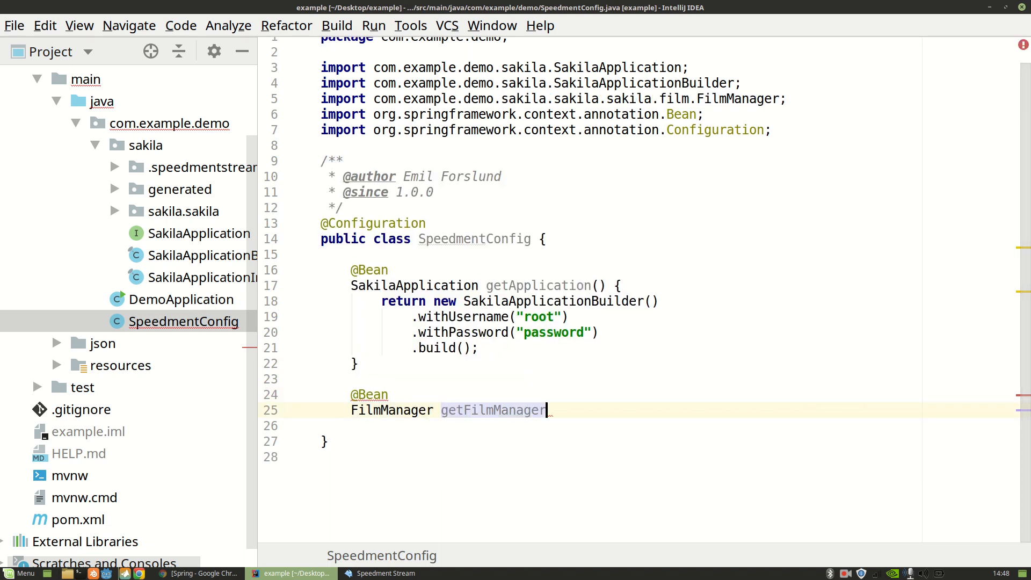
{"action": "type", "text": "() {"}
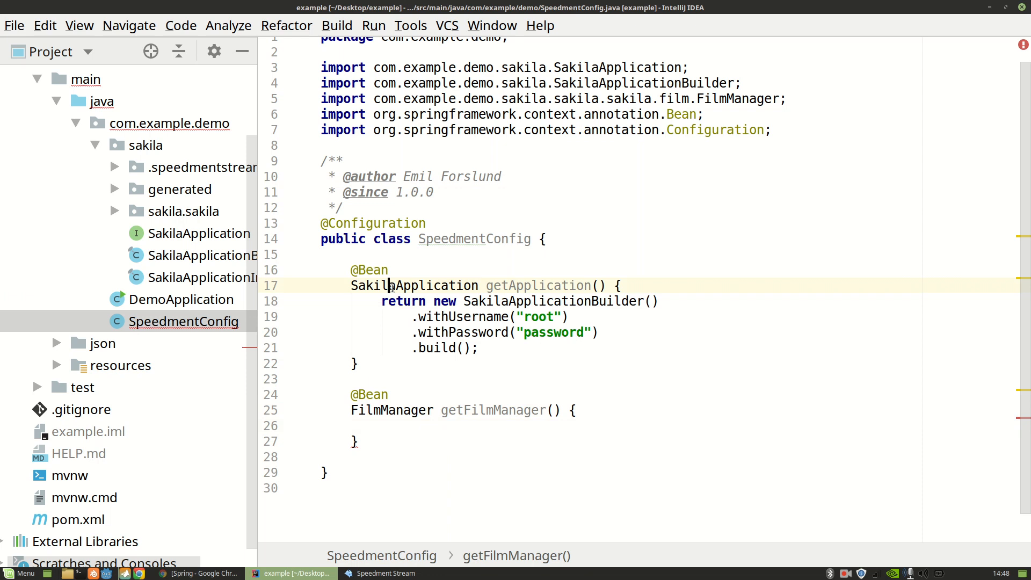
{"action": "double_click", "coordinate": [414, 286]}
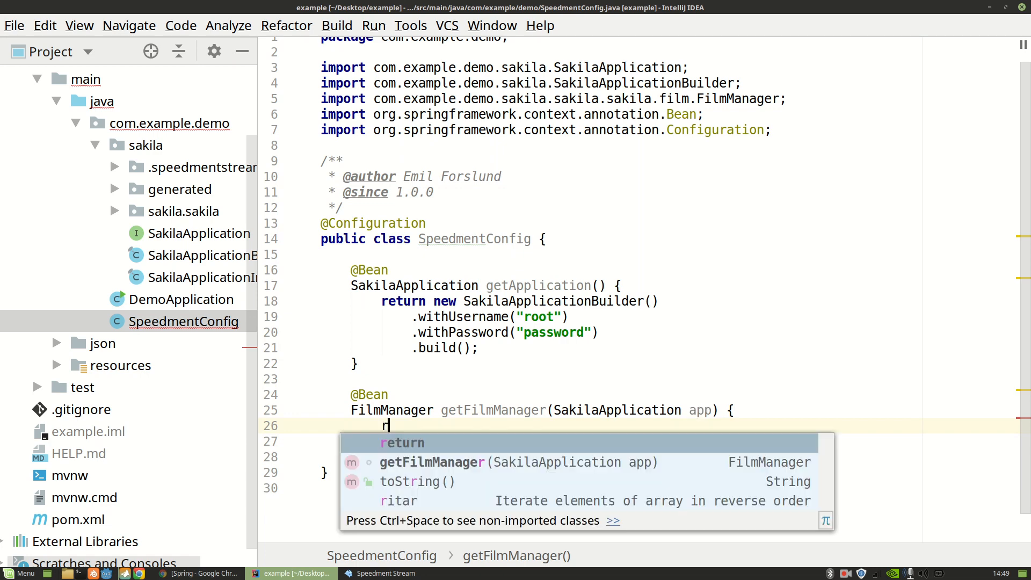
{"action": "type", "text": "eturn app.getOrThrow(FilmManager.class);"}
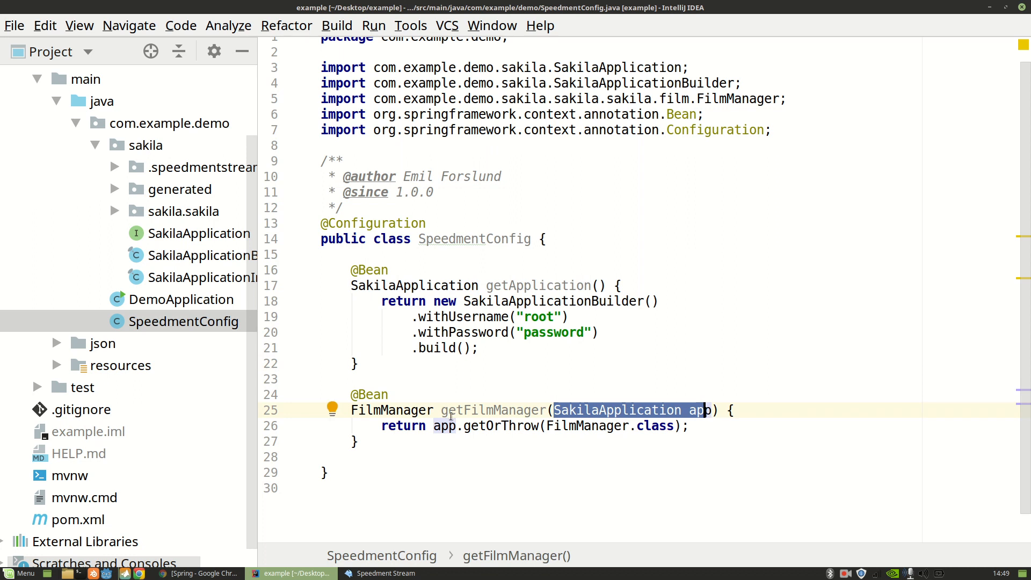
{"action": "left_click", "coordinate": [331, 409]}
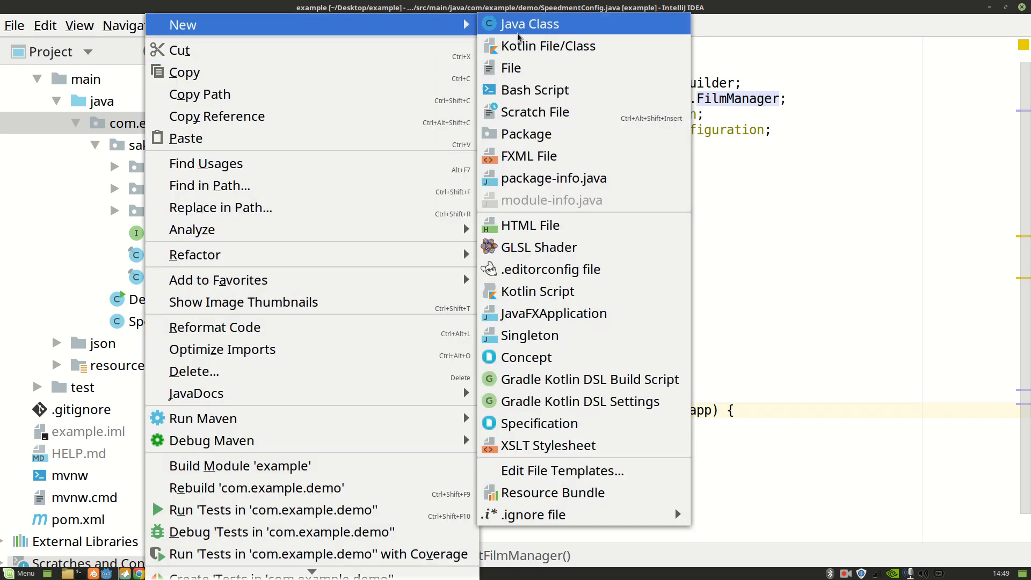
Create the FilmController class in com.example.demo
{"action": "left_click", "coordinate": [530, 24]}
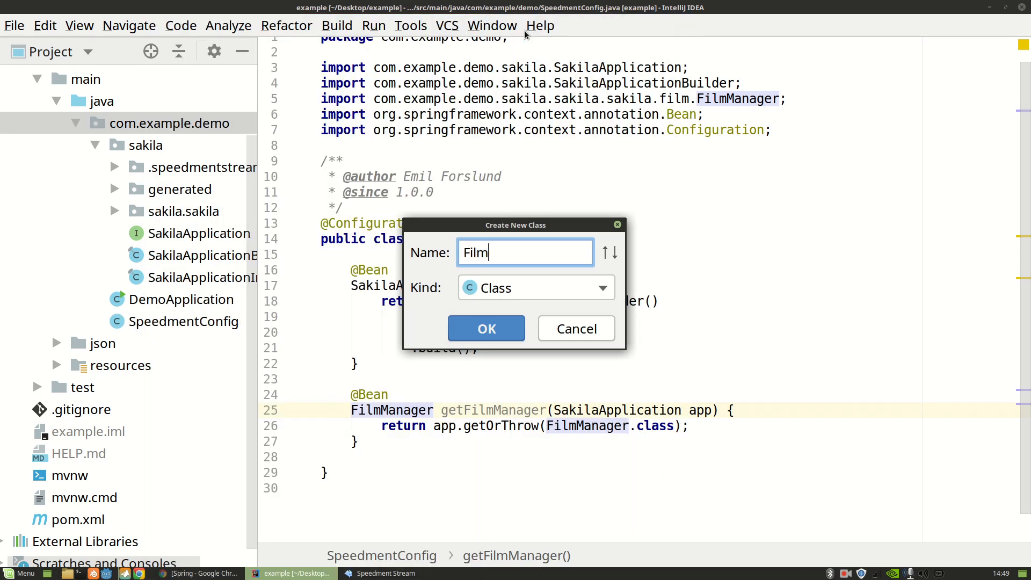
{"action": "left_click", "coordinate": [486, 328]}
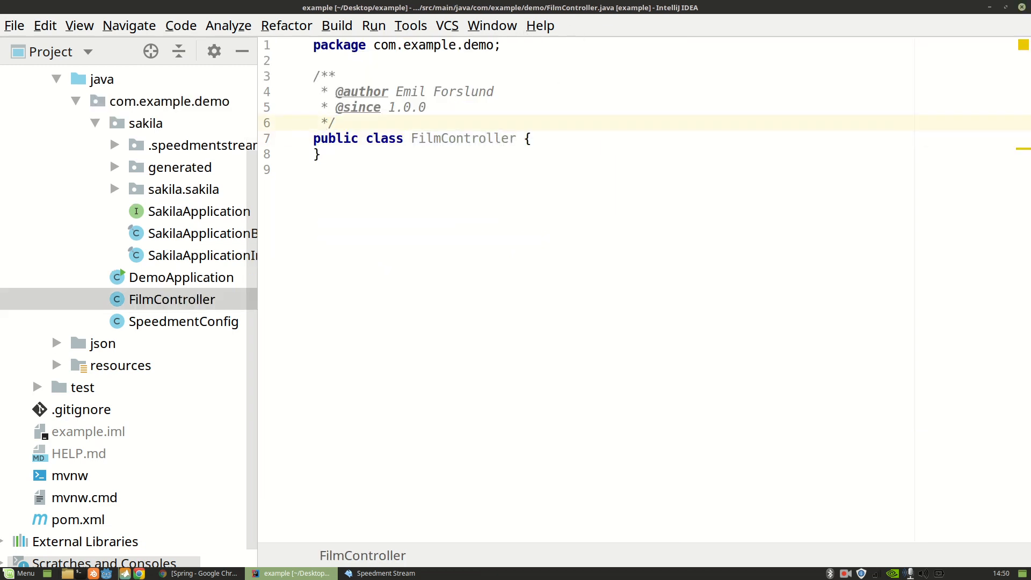
{"action": "key", "text": "Enter"}
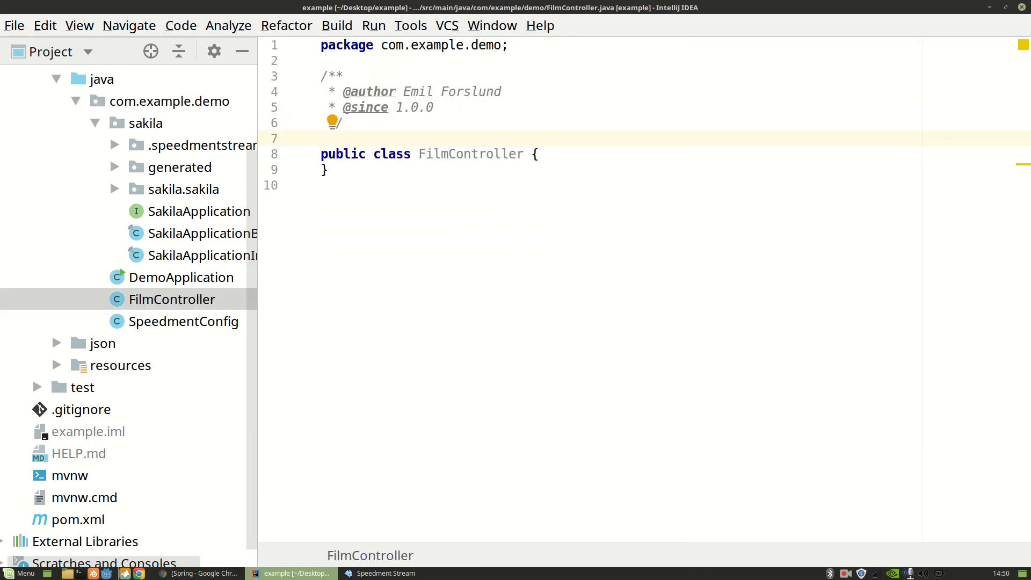
{"action": "type", "text": "@RestController"}
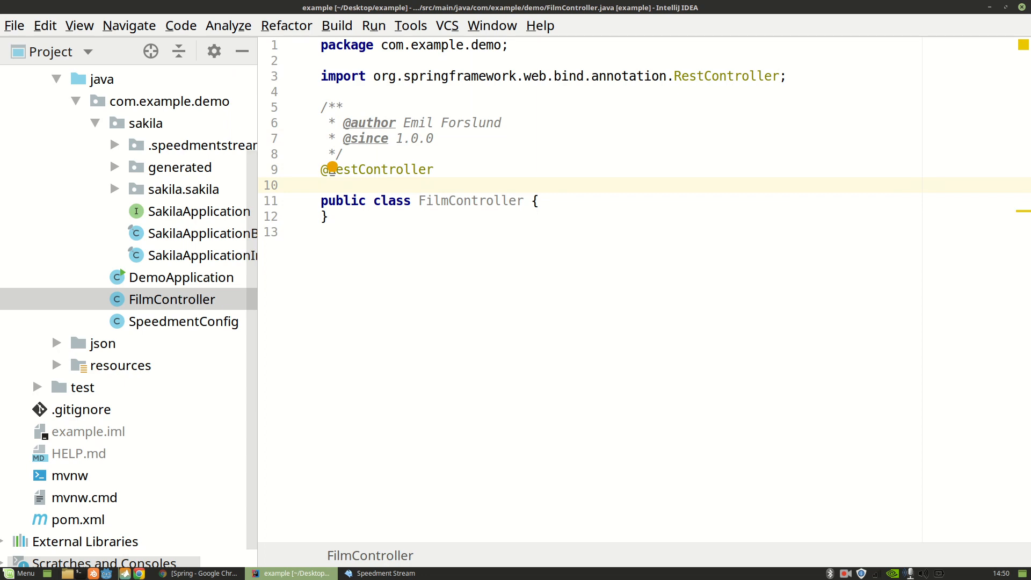
{"action": "type", "text": "@"}
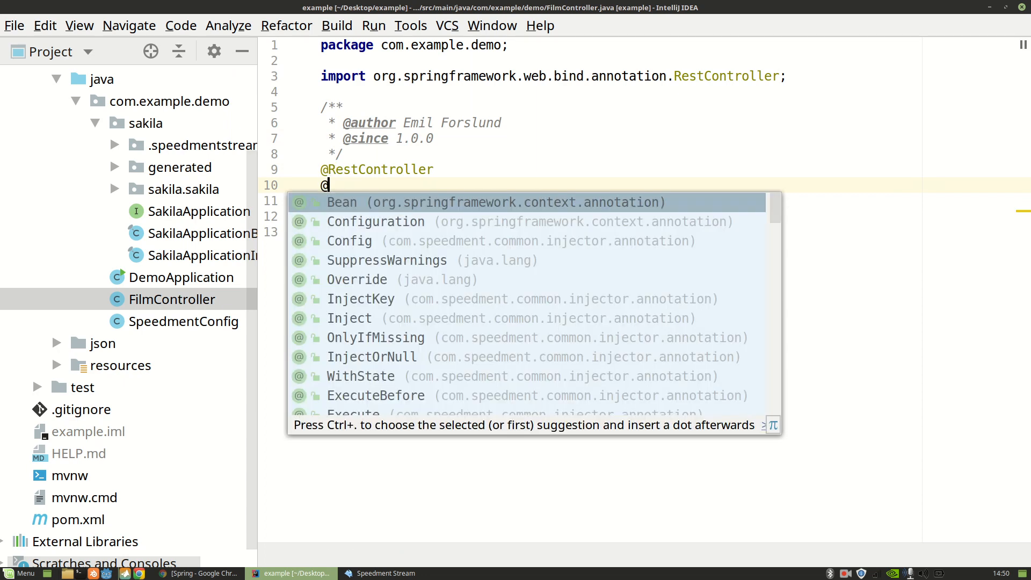
{"action": "type", "text": "RequestMapping(\"/"}
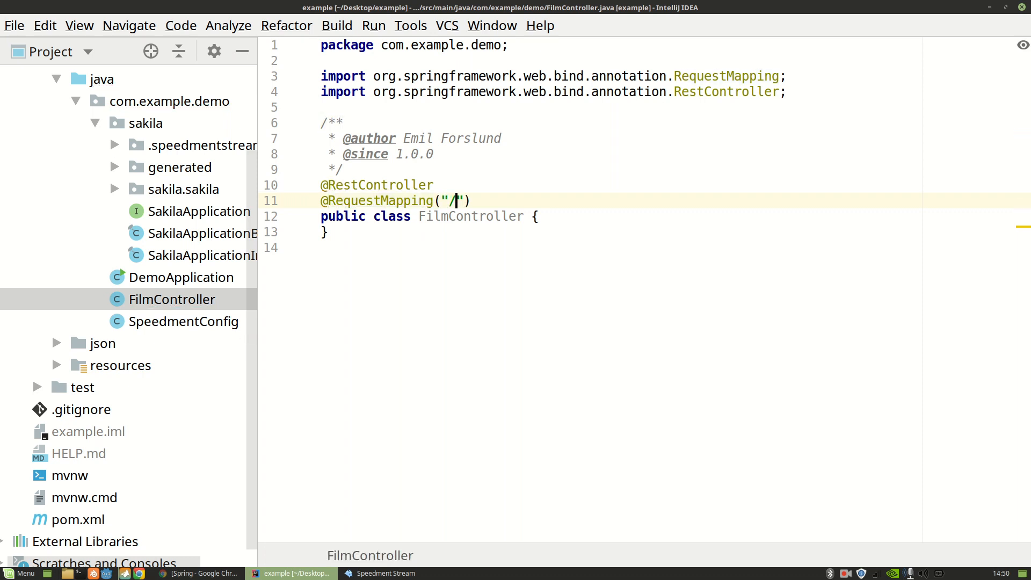
{"action": "type", "text": "films"}
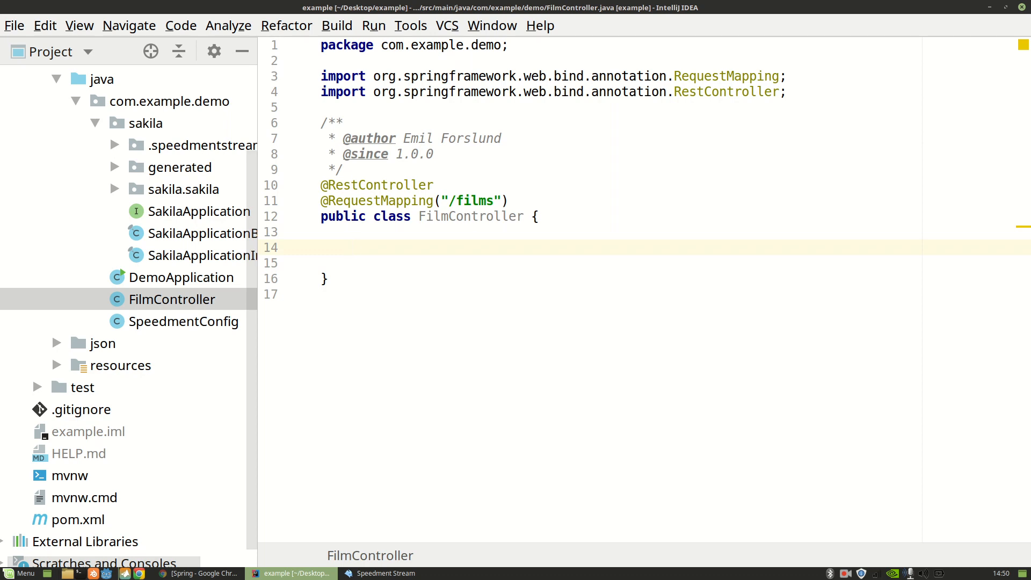
{"action": "type", "text": "@GetMap"}
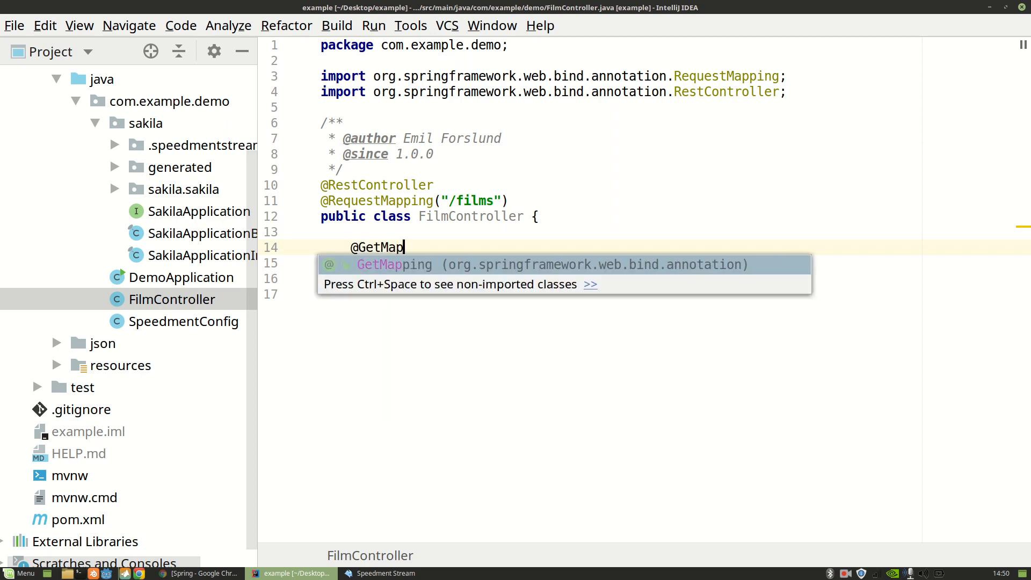
{"action": "key", "text": "Enter"}
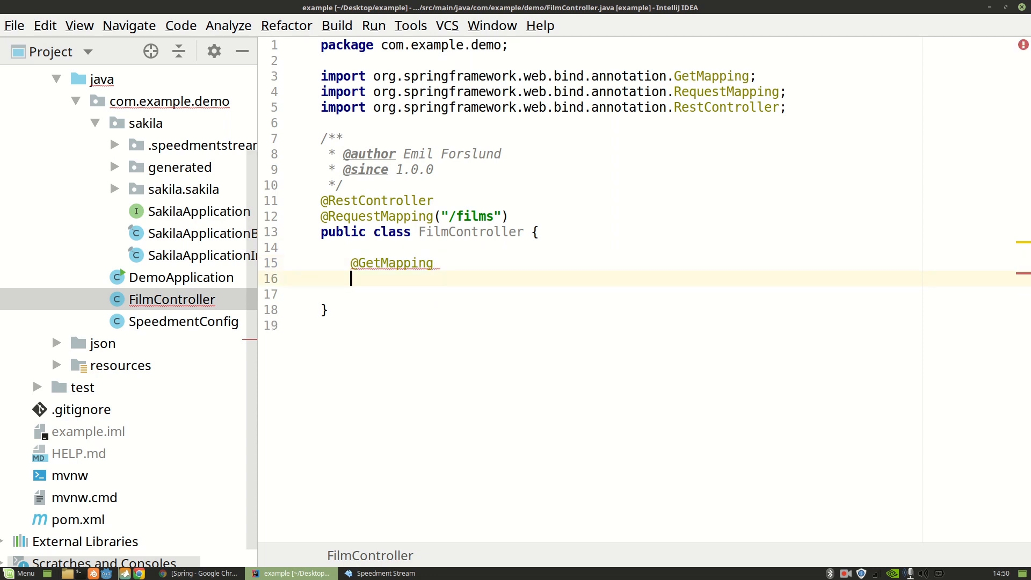
{"action": "type", "text": "List<>"}
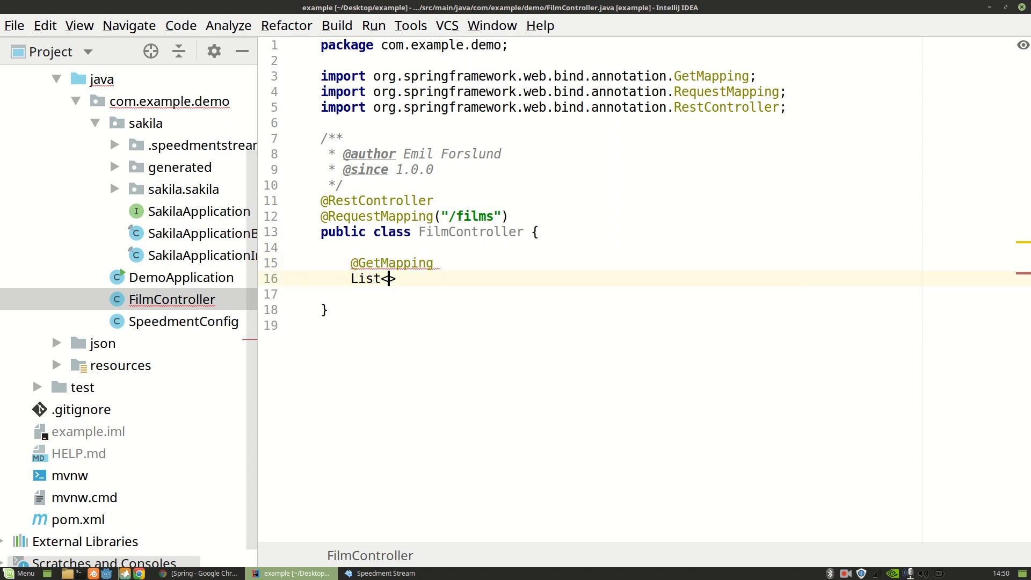
{"action": "type", "text": "<Film>"}
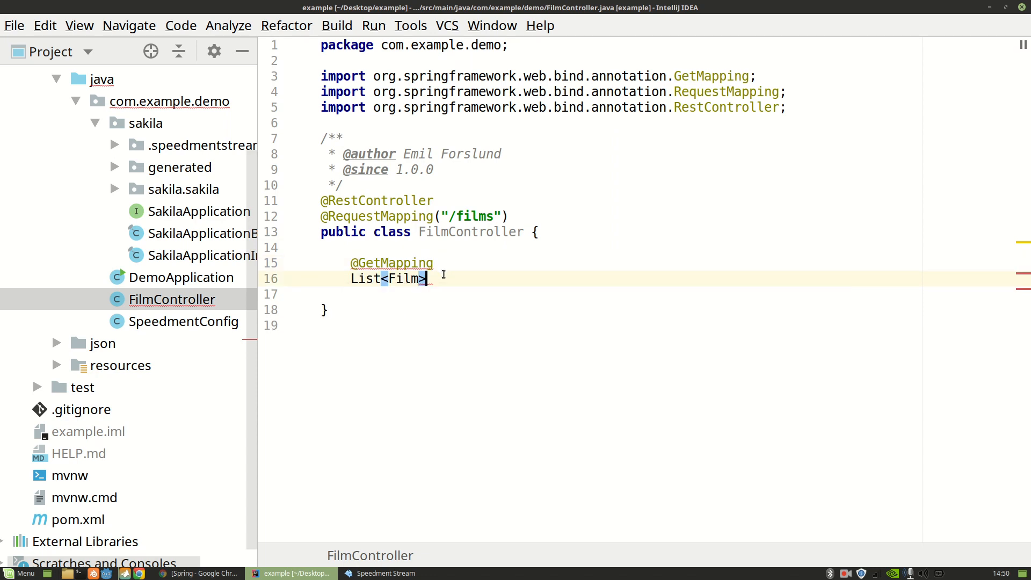
{"action": "type", "text": "getFilms() {"}
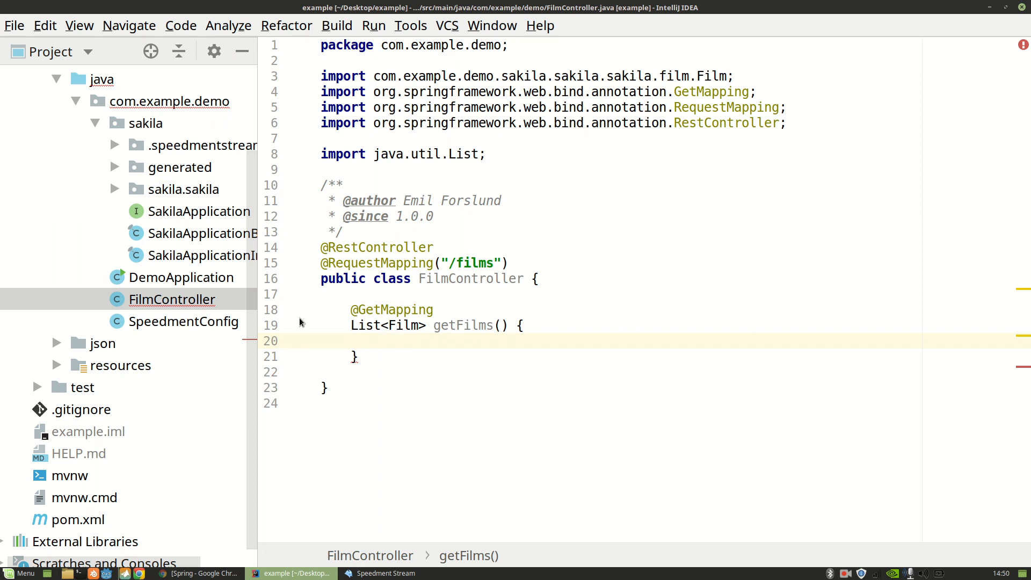
{"action": "mouse_move", "coordinate": [513, 345]}
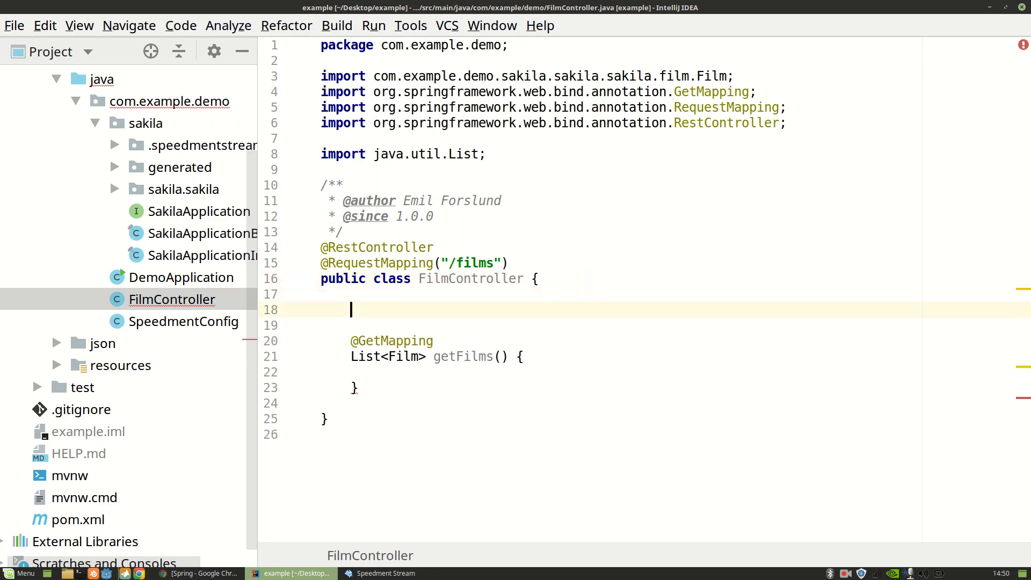
{"action": "type", "text": "@Aut"}
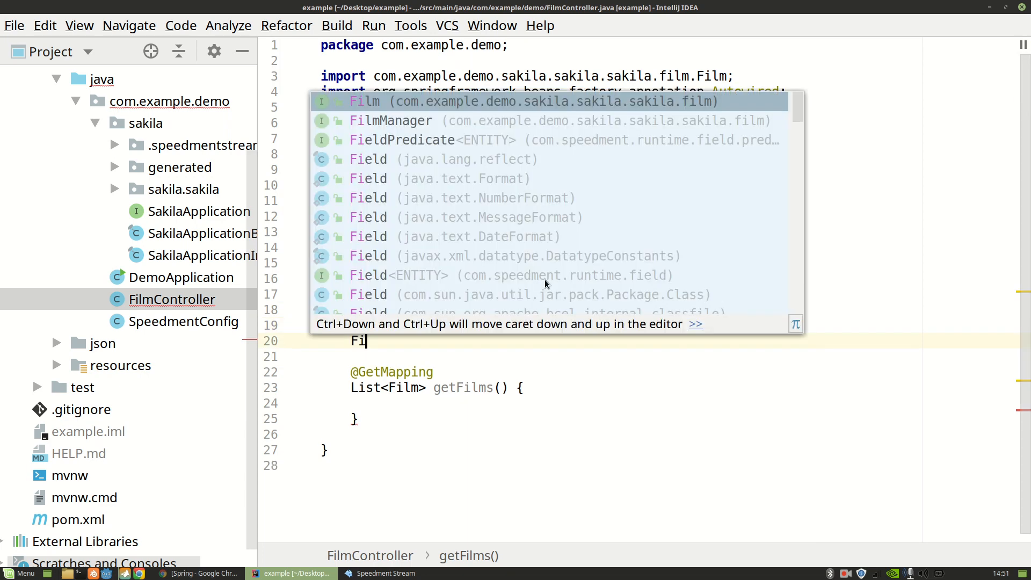
{"action": "type", "text": "lMan"}
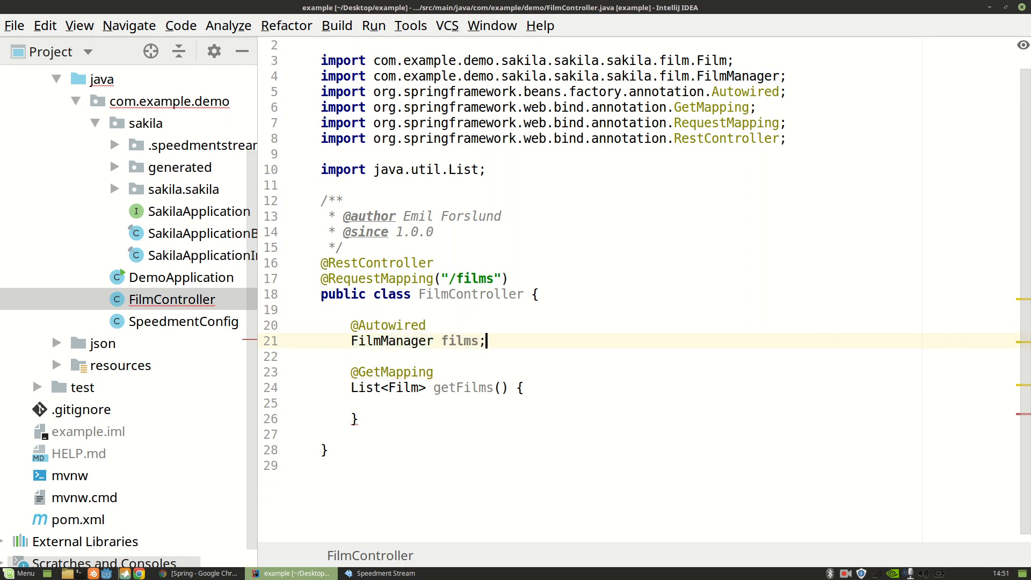
{"action": "double_click", "coordinate": [458, 340]}
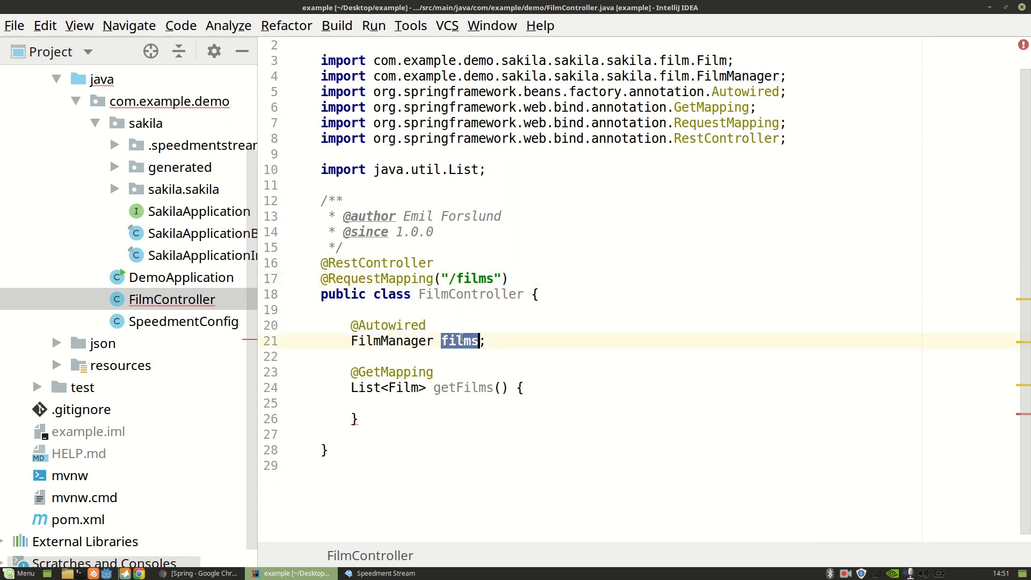
Return films.stream().collect(toList()) from getFilms, with Collectors.toList statically imported
{"action": "type", "text": "return"}
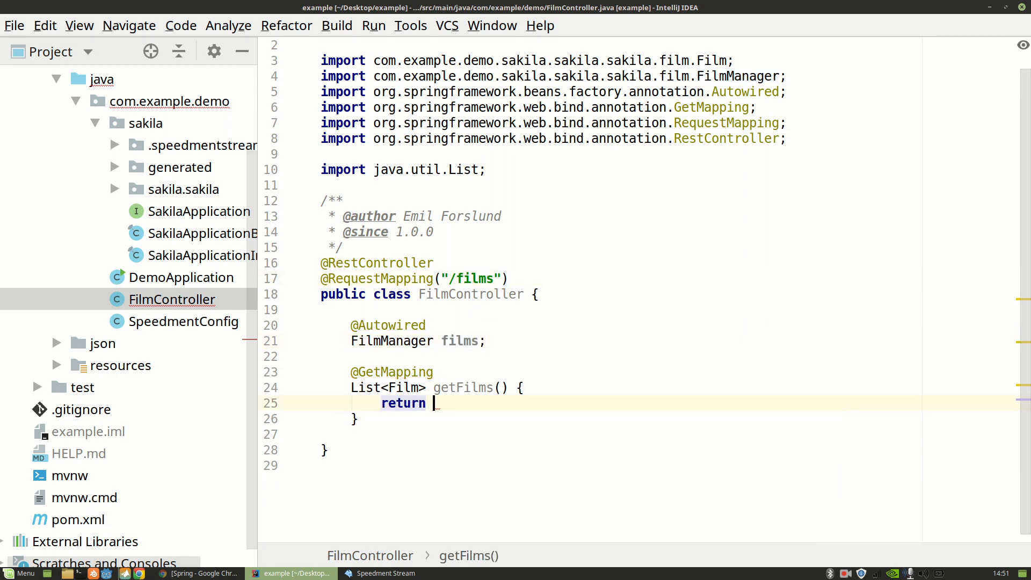
{"action": "type", "text": "films.stream().collect(Collectors.toList());"}
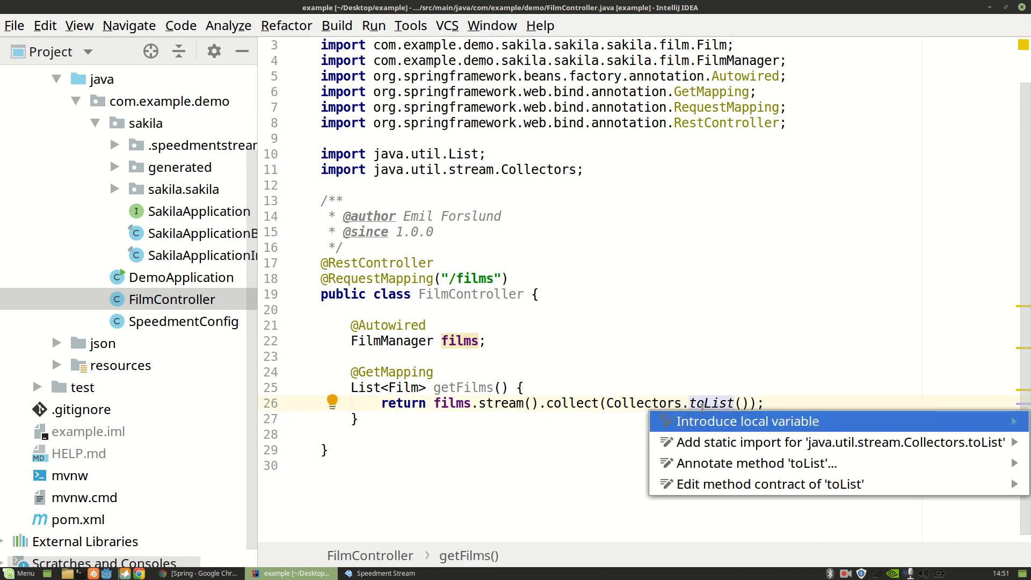
{"action": "left_click", "coordinate": [835, 441]}
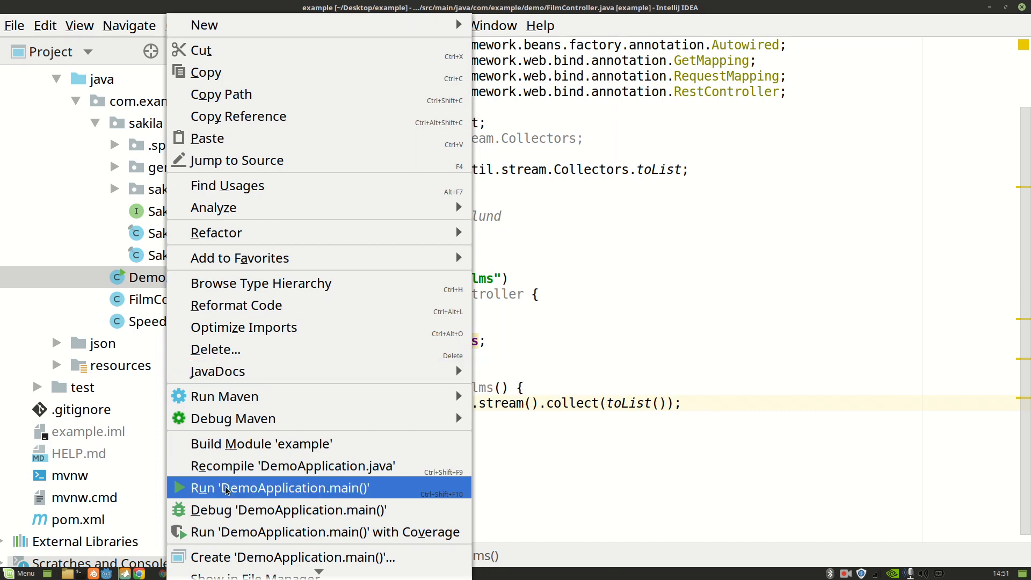
Run DemoApplication.main() to bring the Spring Boot server up on port 8080
{"action": "left_click", "coordinate": [280, 487]}
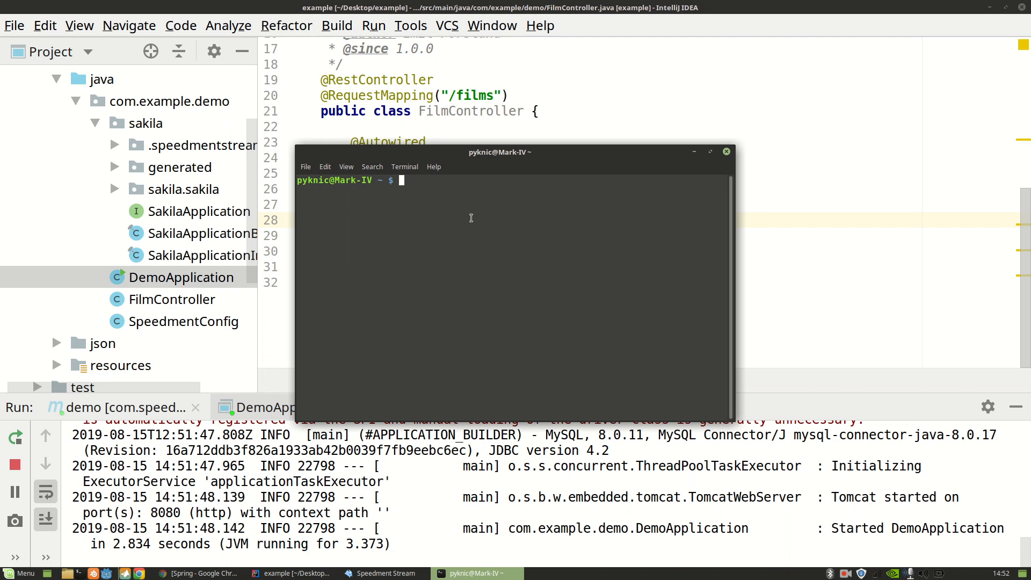
Run curl localhost:8080/films to get the film records back as JSON
{"action": "type", "text": "curl"}
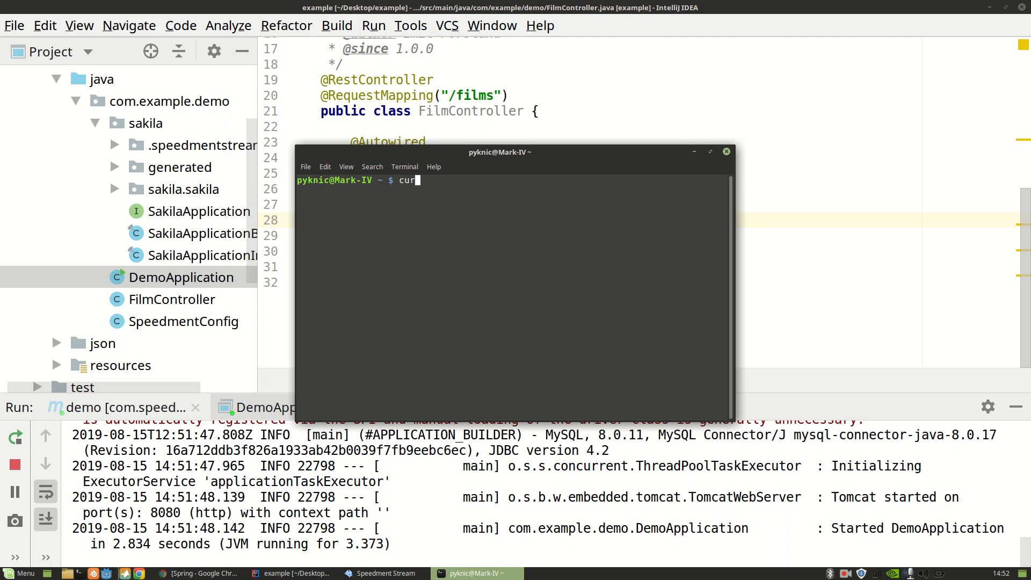
{"action": "type", "text": "localhost"}
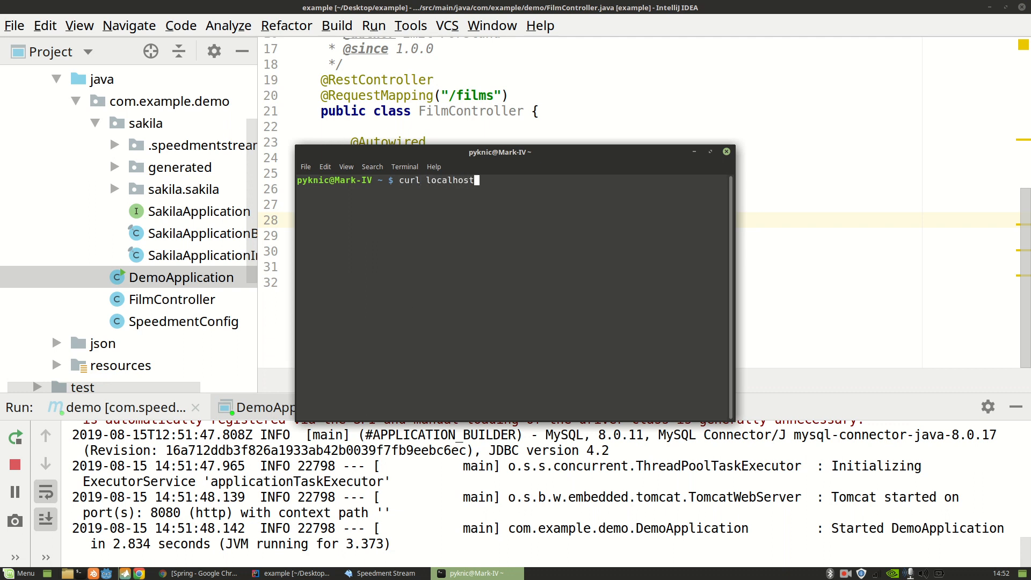
{"action": "type", "text": ":8080/films"}
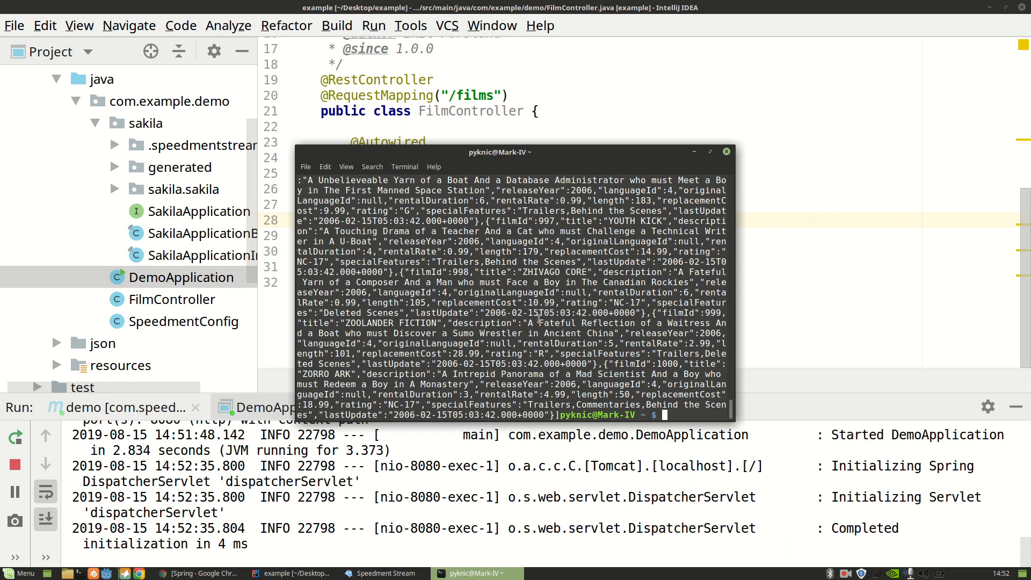
Run curl localhost:8080/films | jq and review the pretty-printed film objects
{"action": "type", "text": "curl localhost:8080/films"}
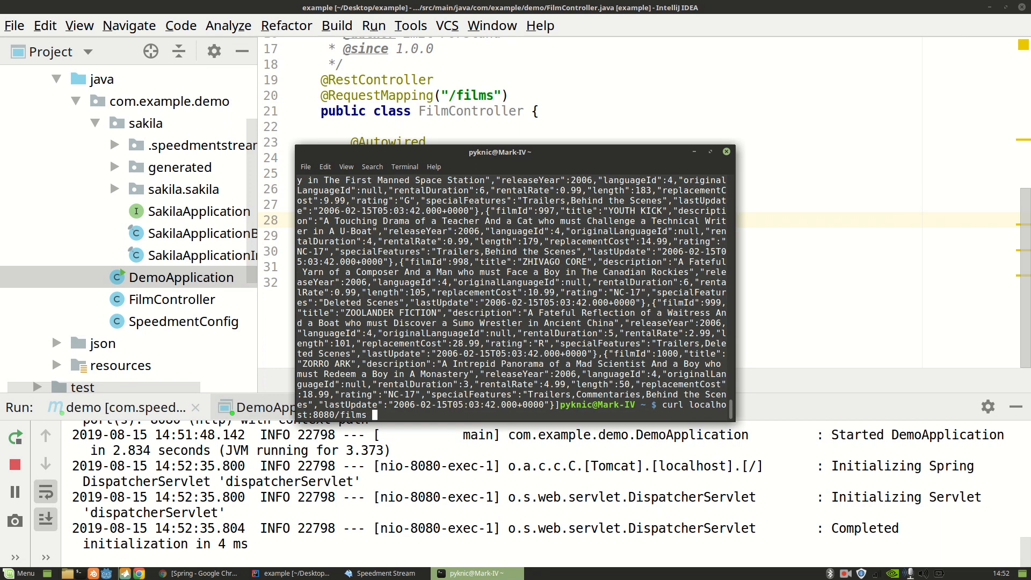
{"action": "type", "text": "| jq"}
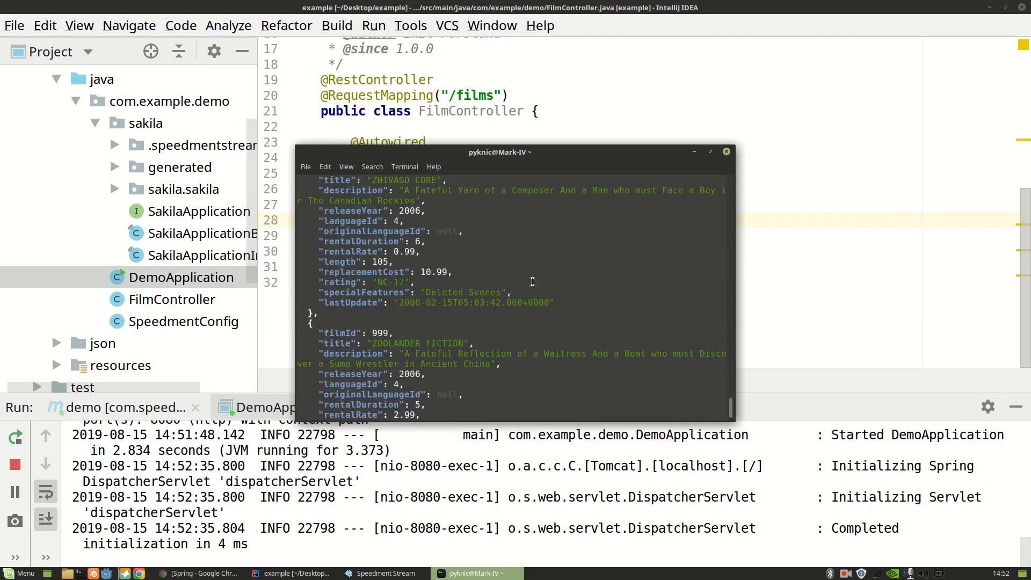
{"action": "scroll", "scroll_direction": "down", "scroll_amount": 3}
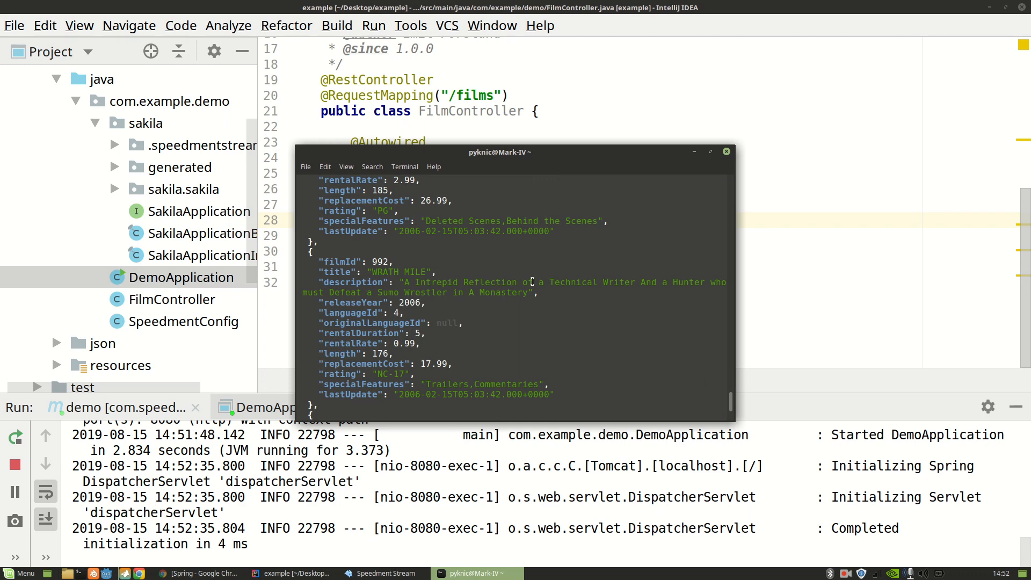